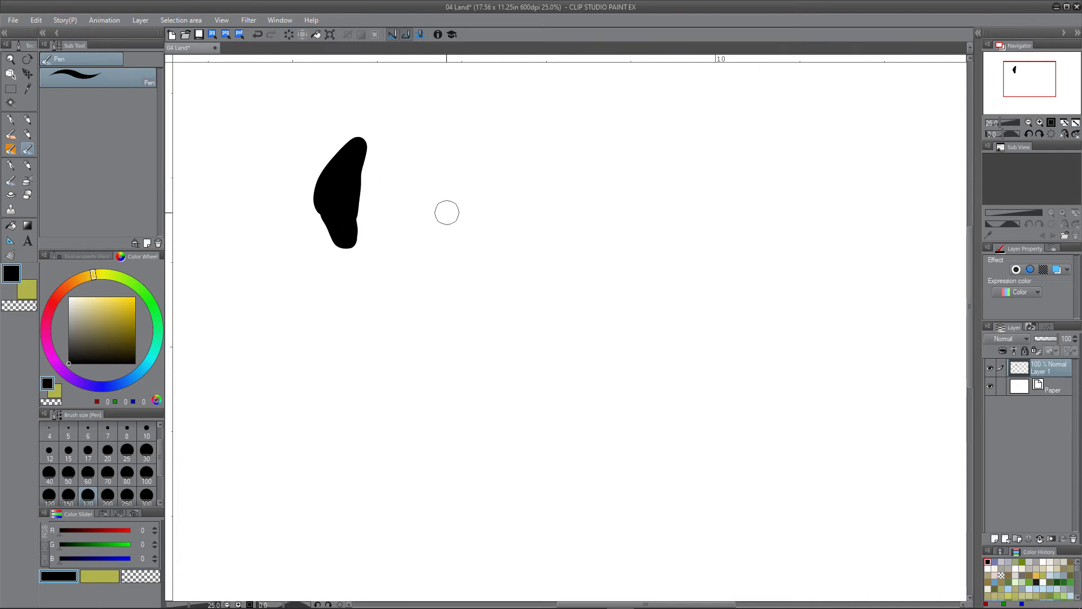
- Sketch a row of black blob islands with satellite islets across the top of the canvas
drag(469, 131, 464, 227)
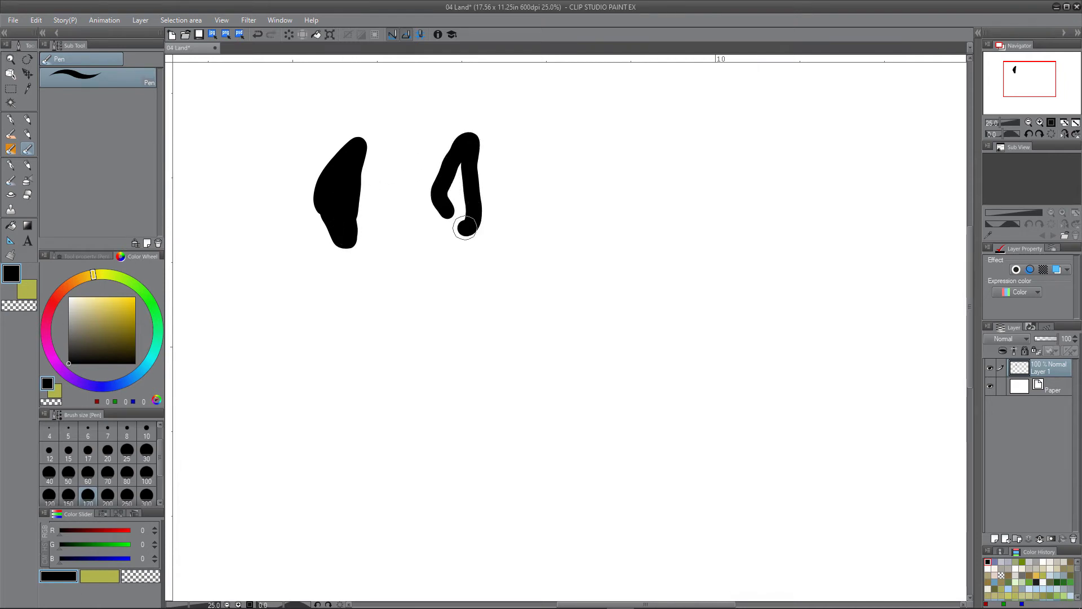
drag(466, 227, 491, 166)
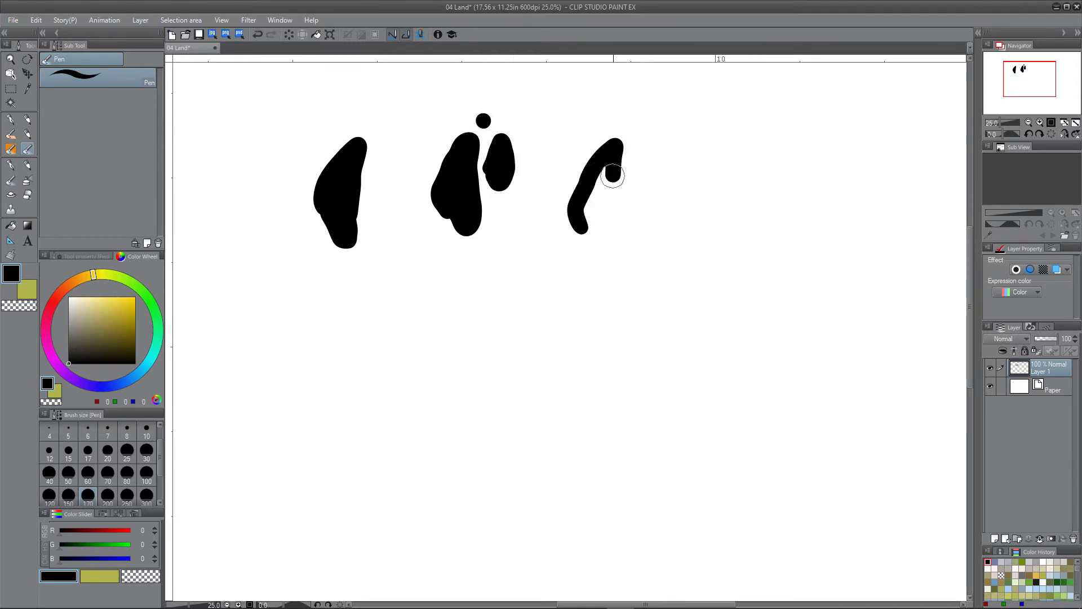
drag(611, 172, 597, 218)
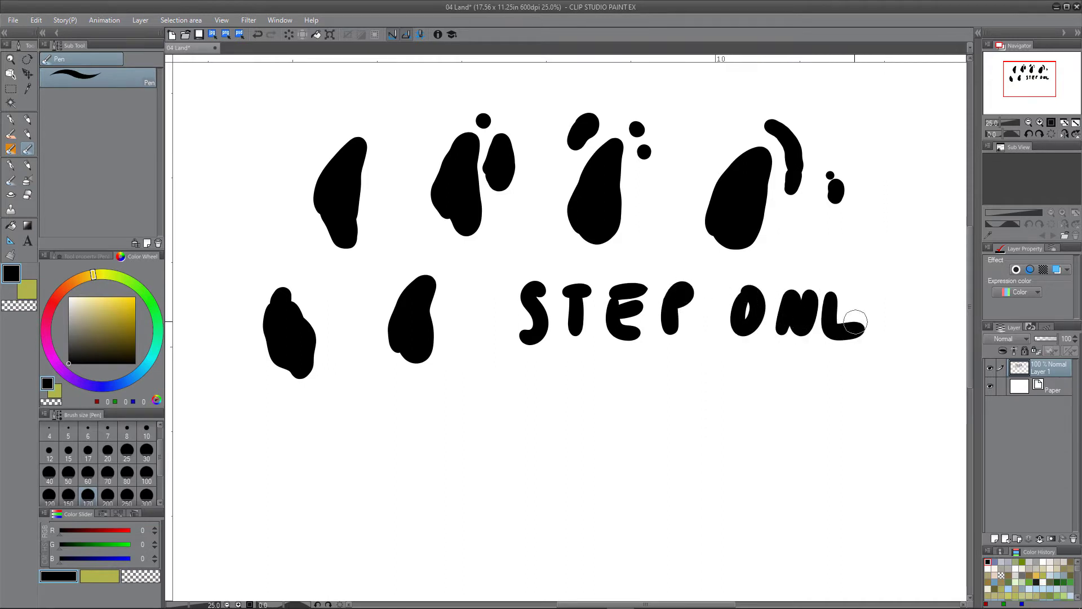
- Hand-letter STEP ONE and add a chain of tiny islets and a bottom-row island below it
drag(856, 318, 539, 425)
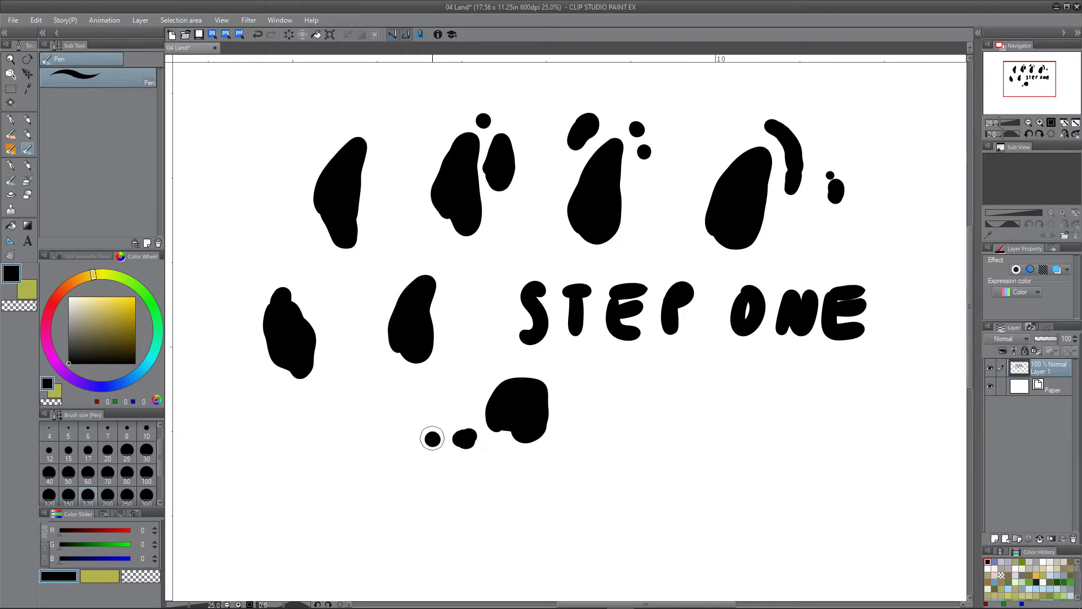
drag(432, 438, 472, 439)
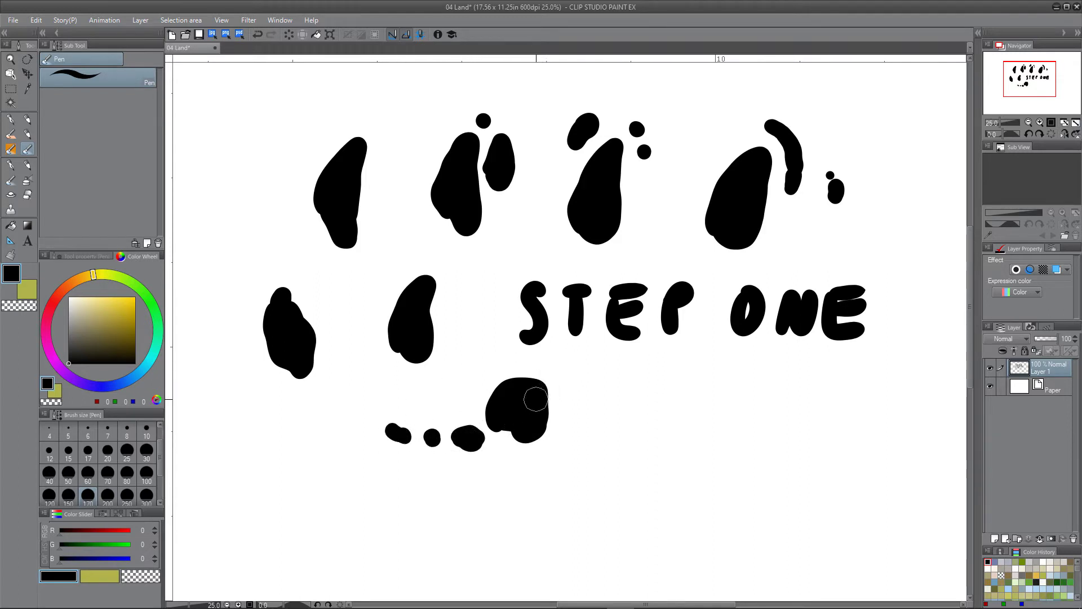
click(553, 373)
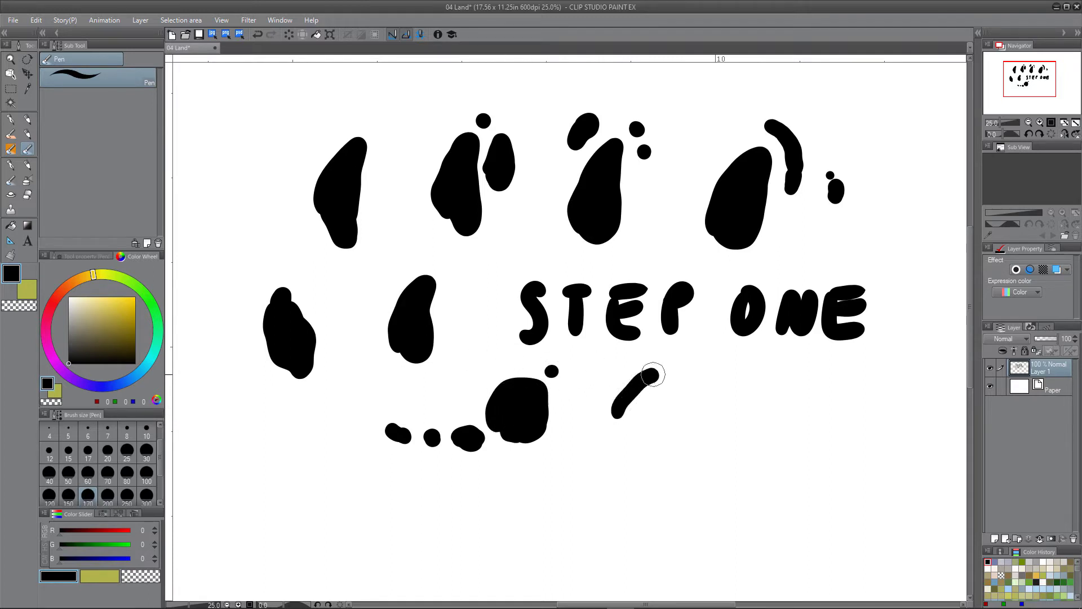
drag(628, 383, 663, 420)
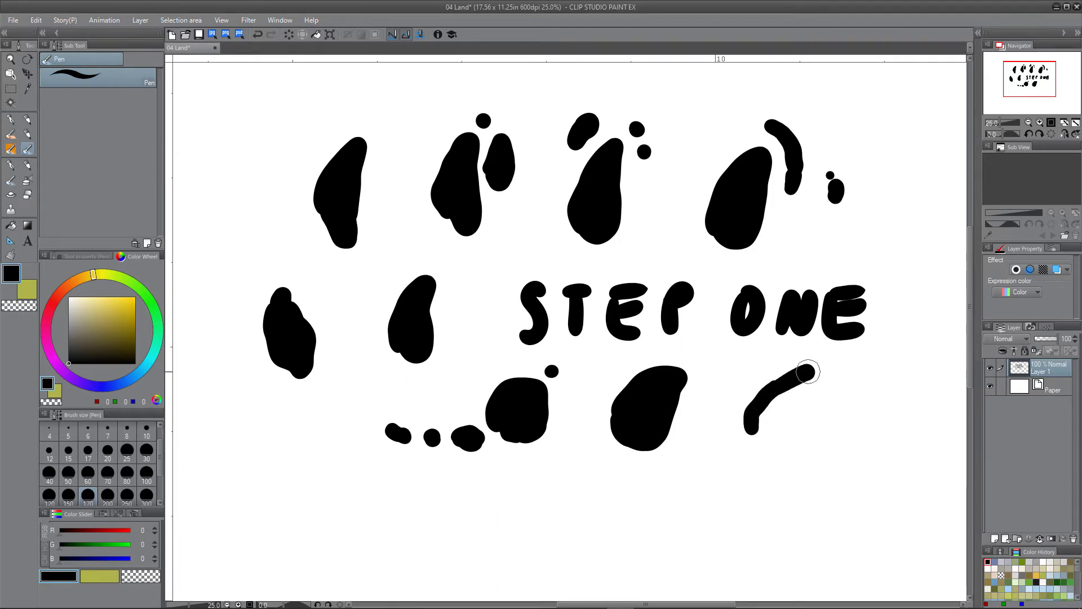
- Fill the lower canvas with long and wide islands, trailing islets, and a thin island at far left
drag(807, 374, 260, 438)
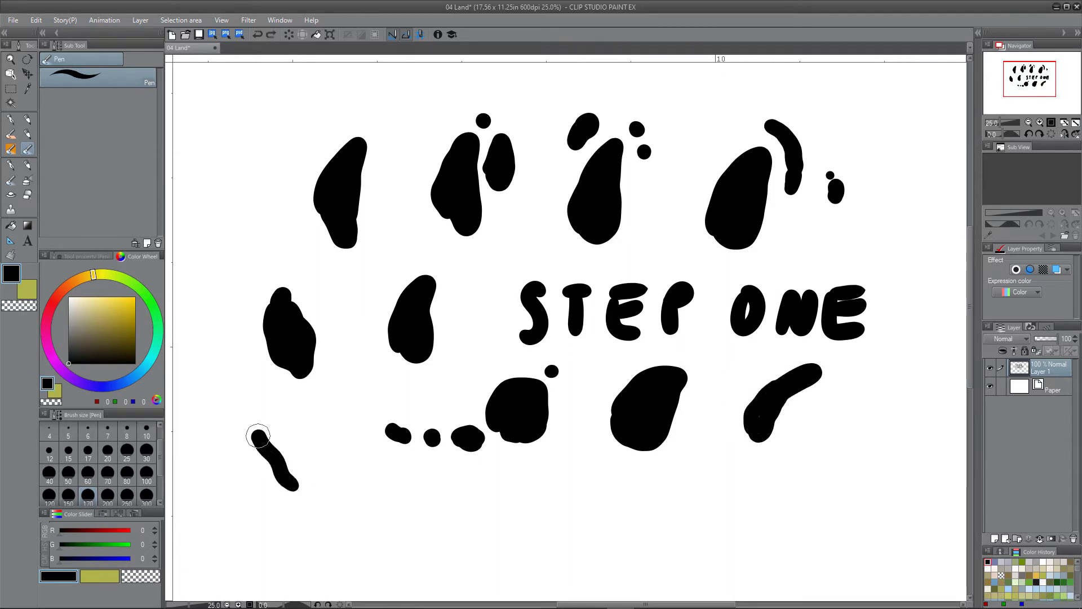
drag(259, 439, 303, 491)
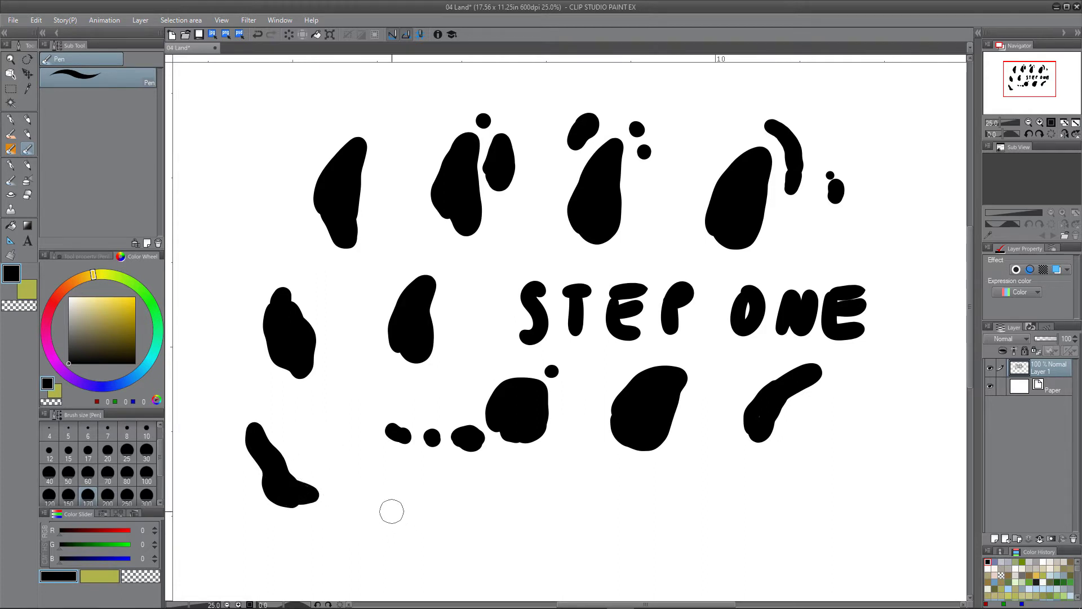
drag(391, 511, 456, 504)
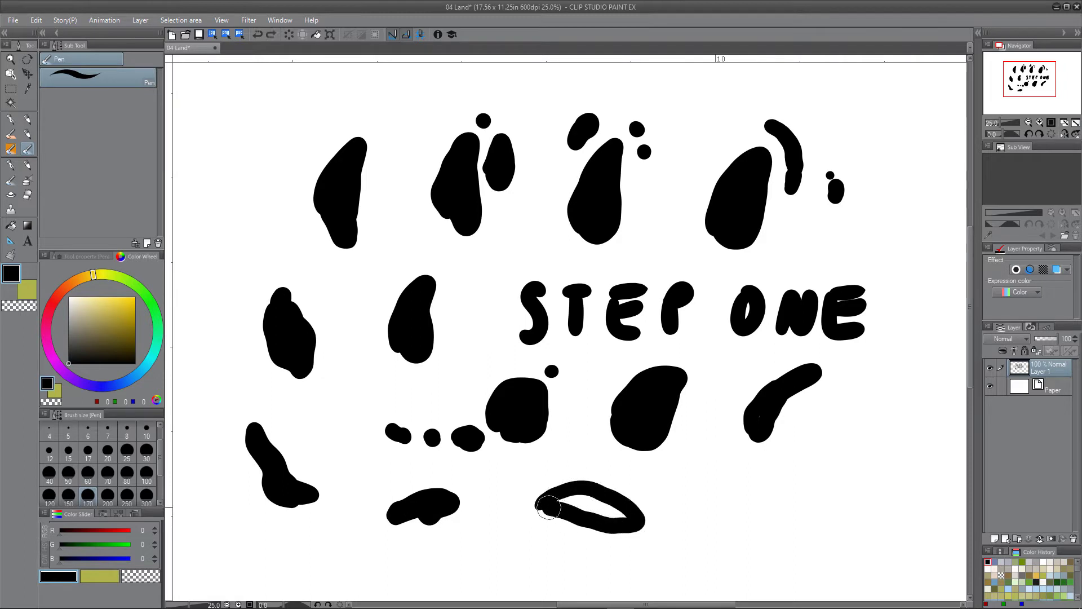
drag(546, 507, 660, 504)
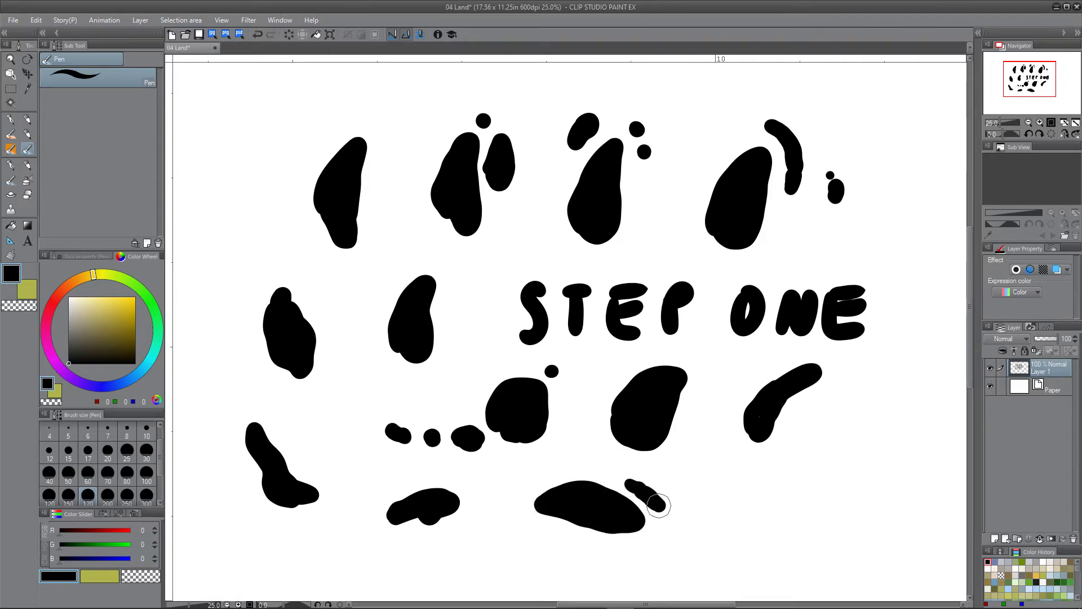
drag(656, 504, 688, 514)
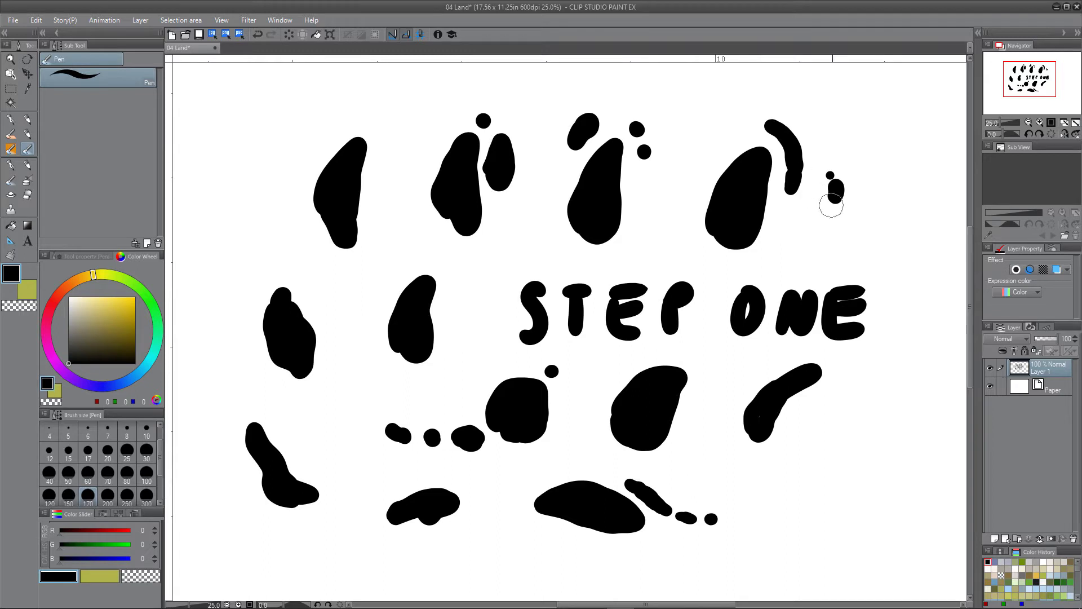
mouse_move(241, 179)
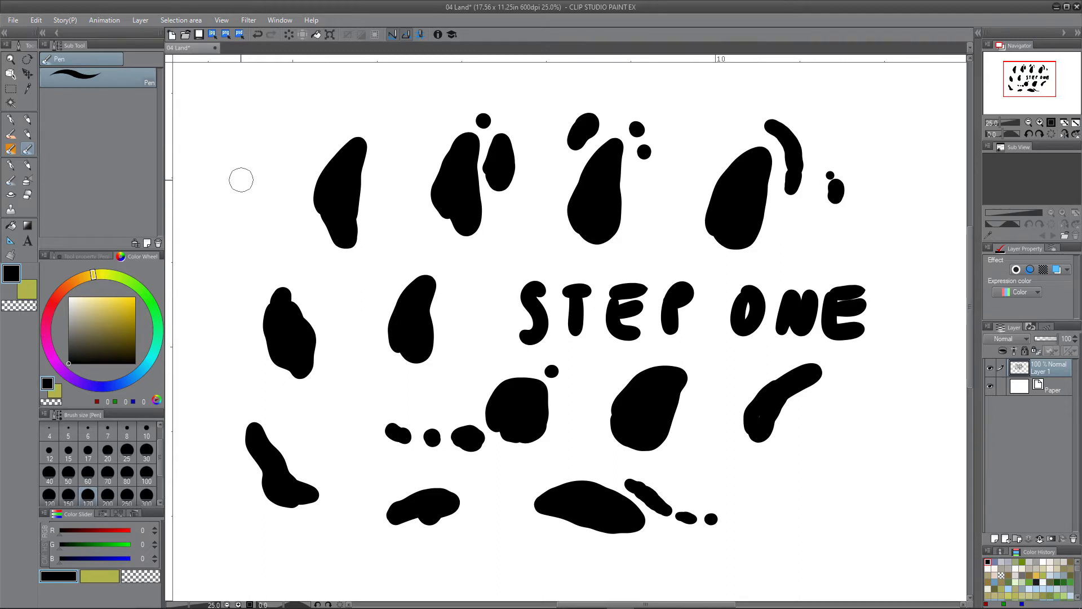
drag(241, 181, 249, 290)
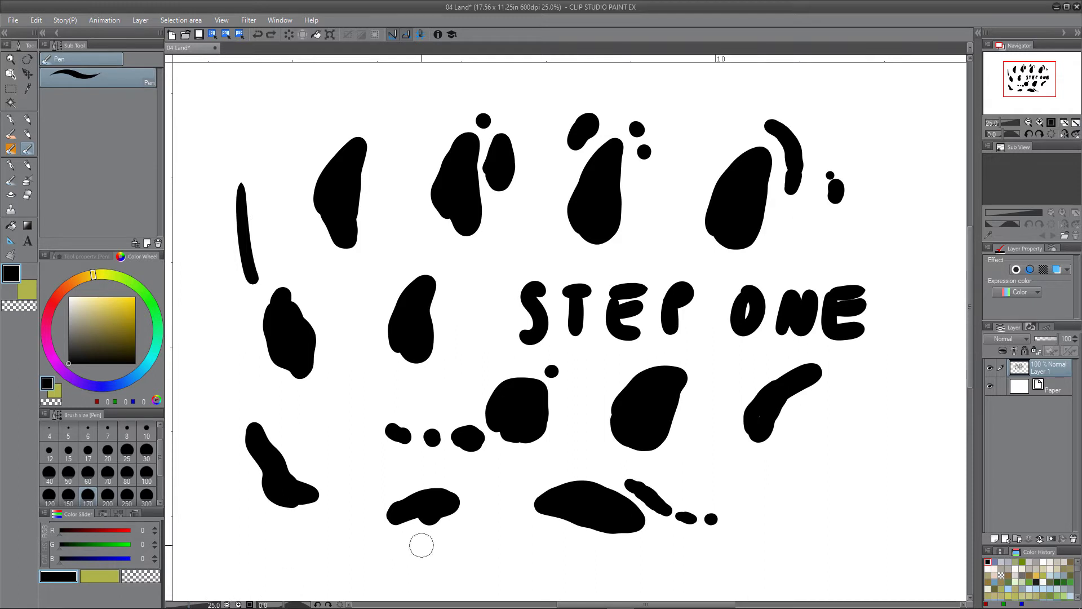
- Marquee one island blob and apply the enlarged transform of its copy in the canvas centre
click(11, 73)
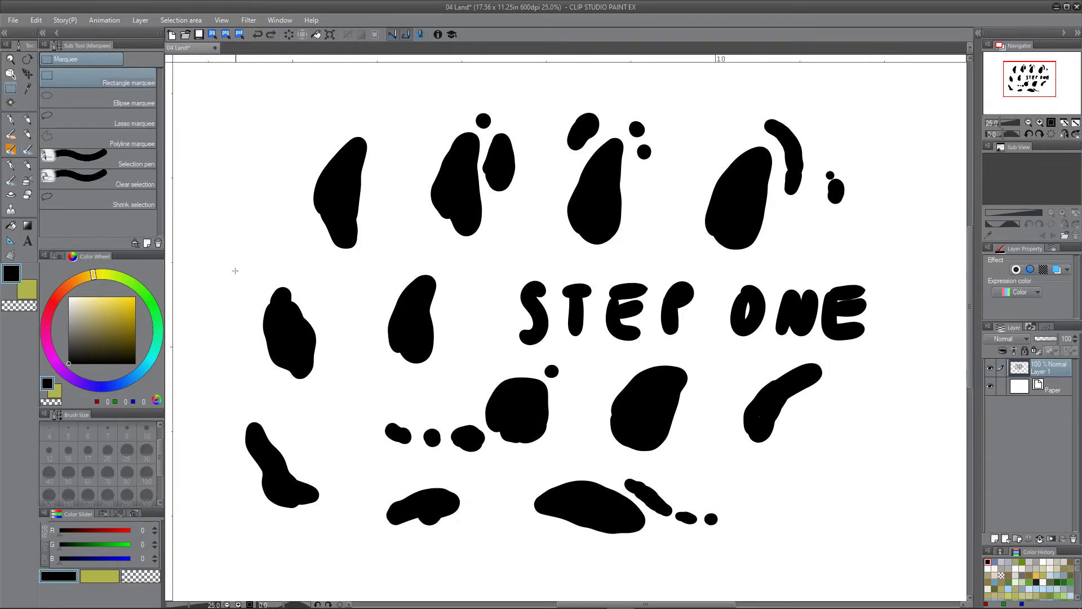
drag(235, 269, 340, 400)
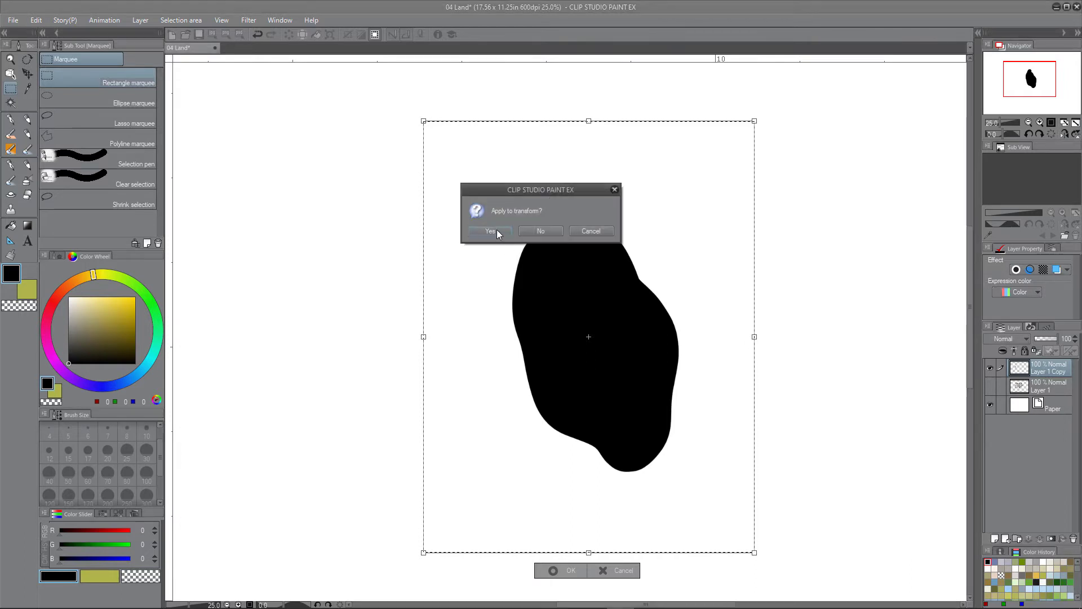
click(489, 230)
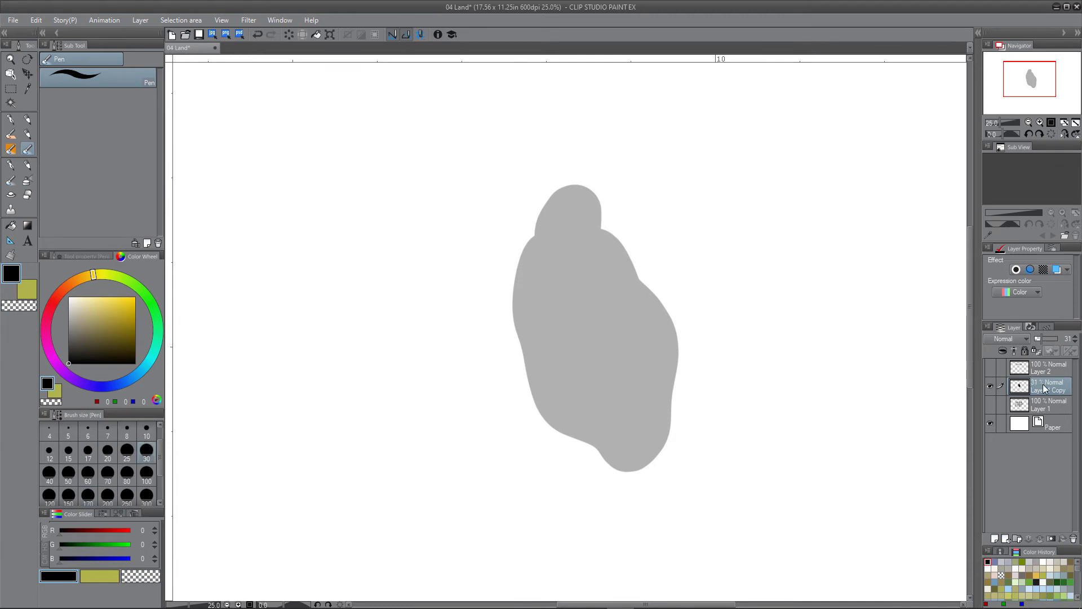
- Trace a black outline all around the enlarged island over the gray guide
drag(1050, 339, 1042, 339)
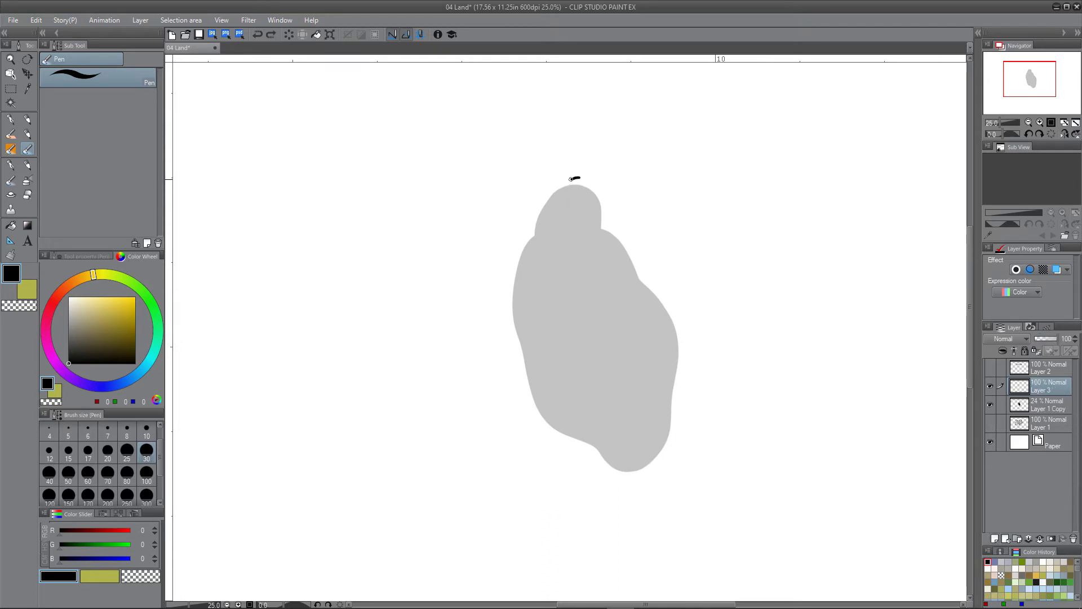
drag(576, 178, 515, 271)
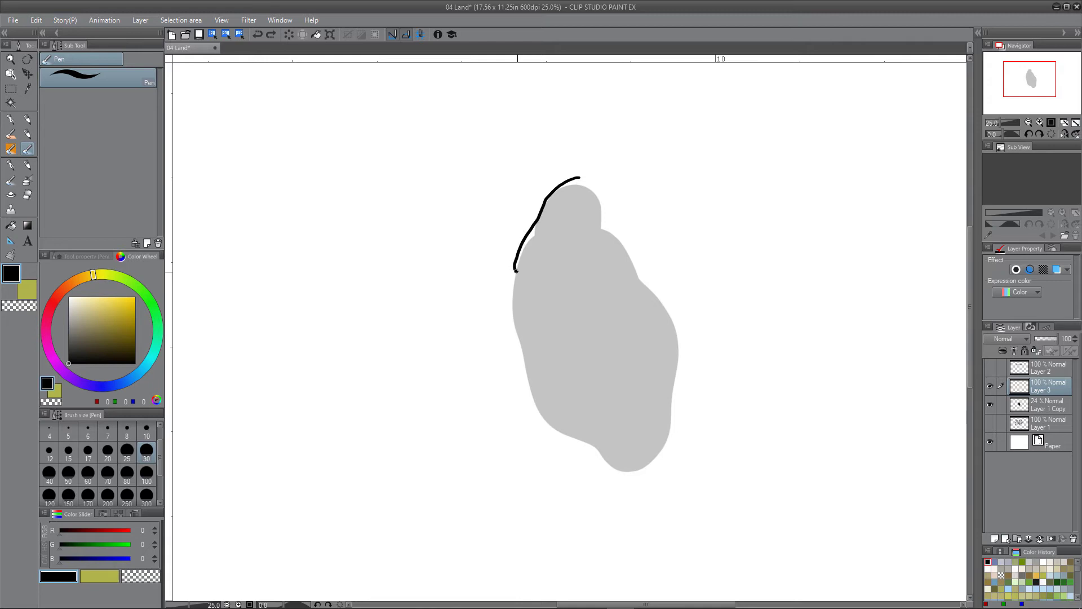
drag(518, 269, 527, 368)
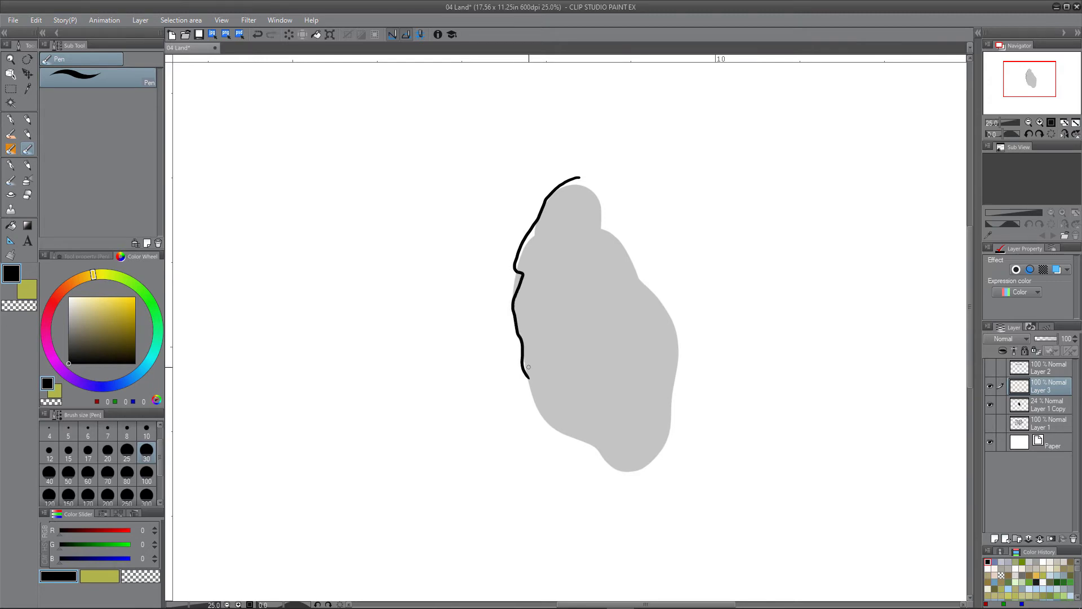
drag(580, 179, 601, 210)
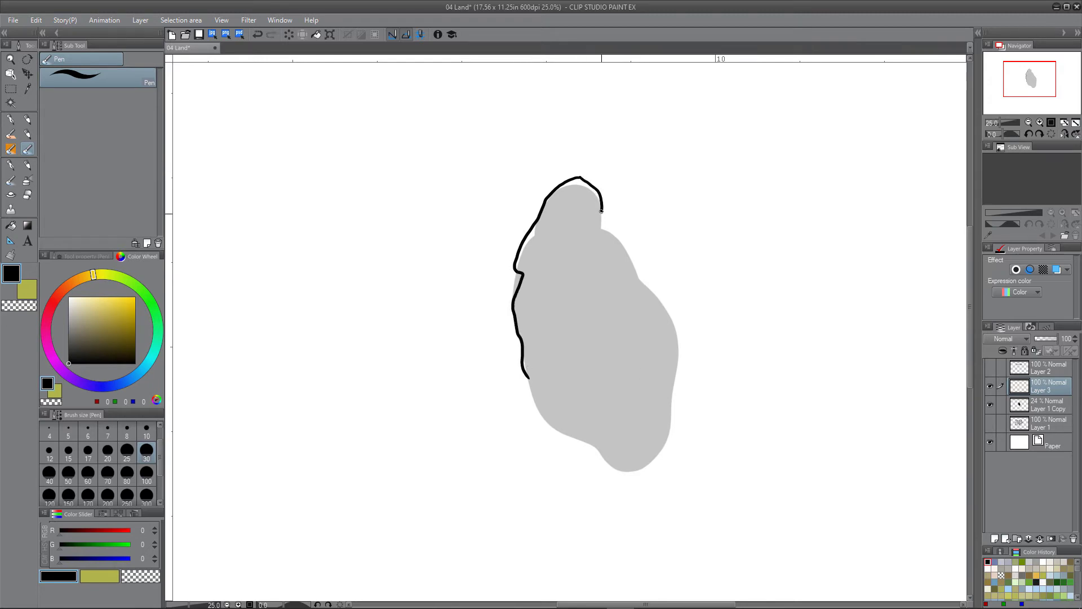
drag(599, 211, 669, 323)
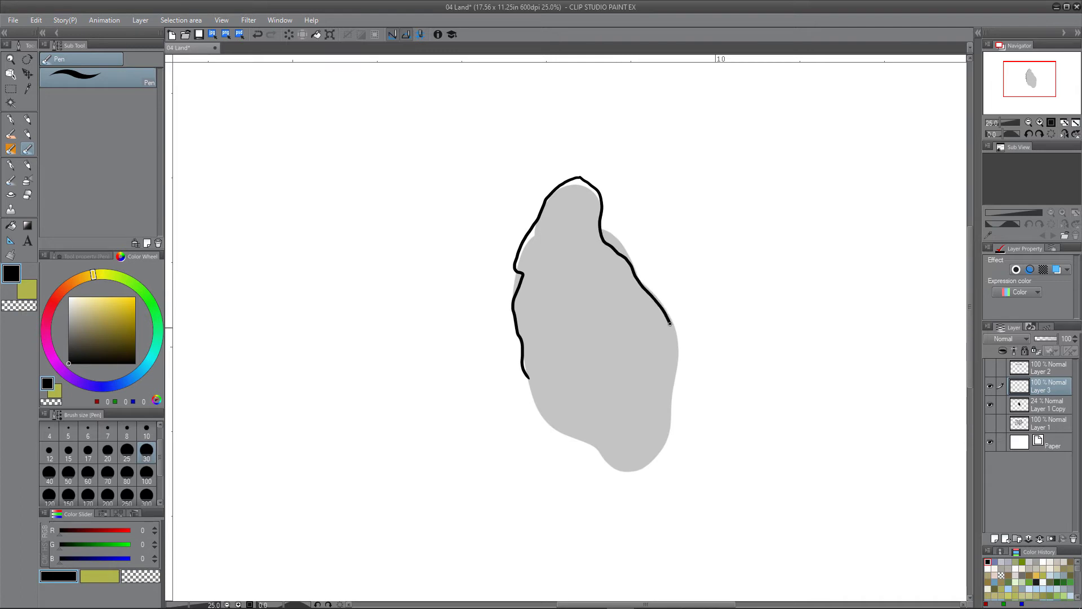
drag(668, 321, 627, 498)
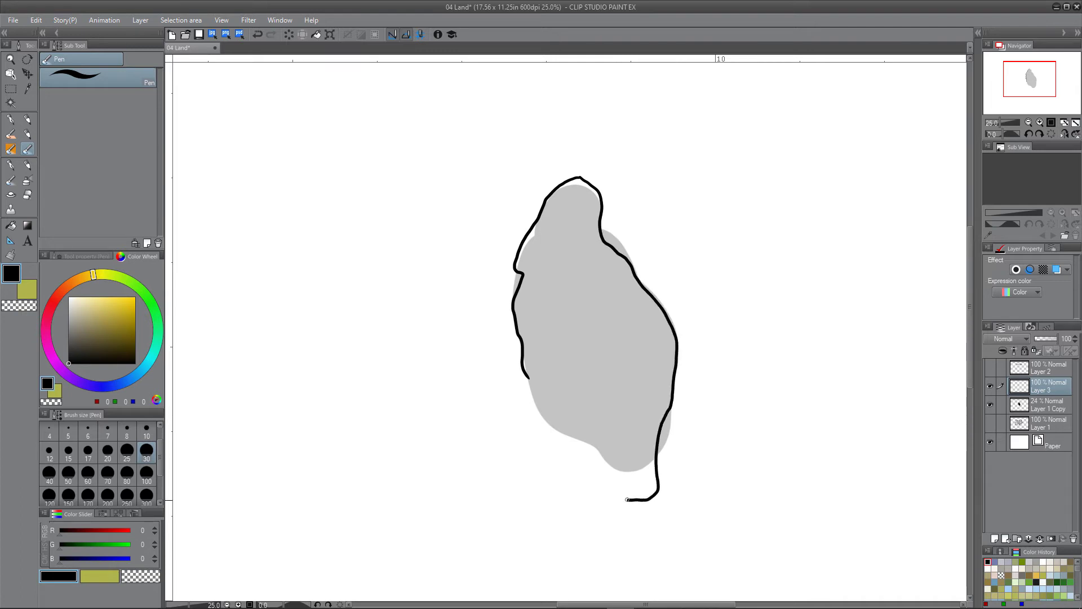
drag(624, 498, 523, 413)
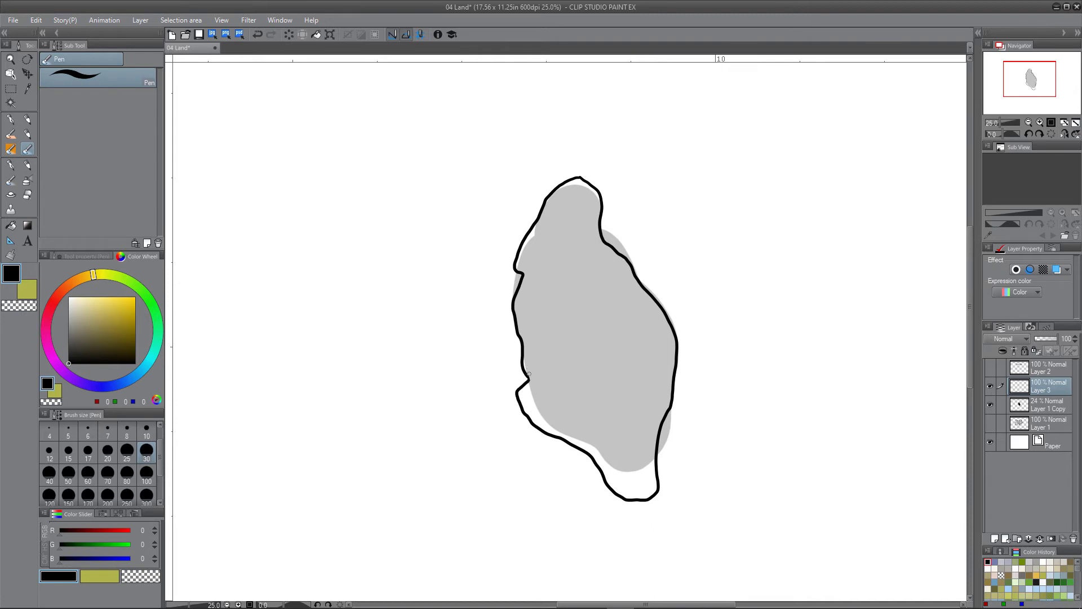
- Hide the gray filled island layer and draw a small satellite island above the main one
click(990, 385)
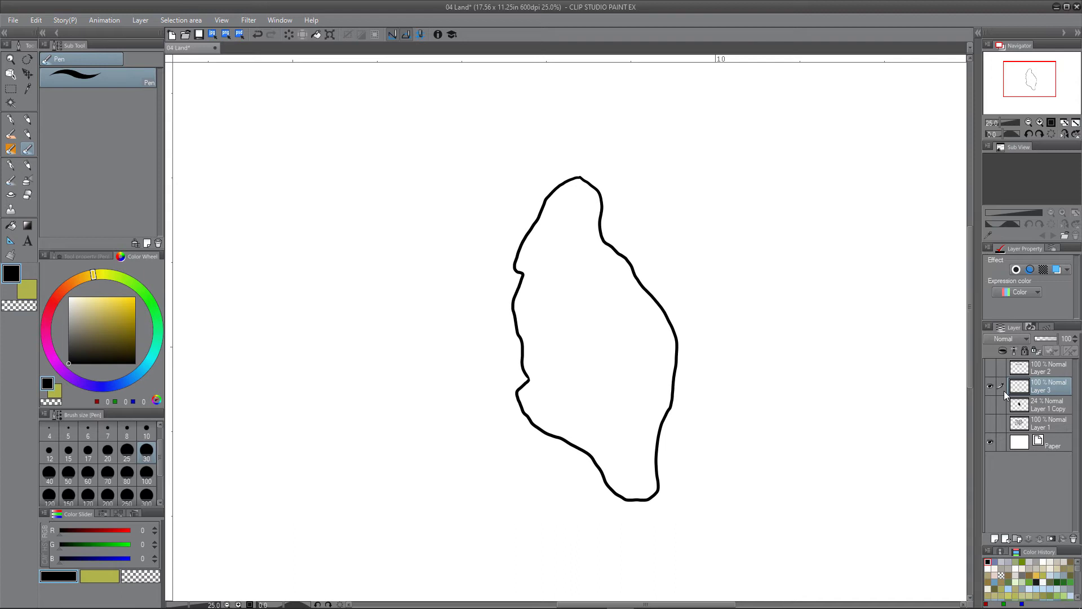
mouse_move(373, 221)
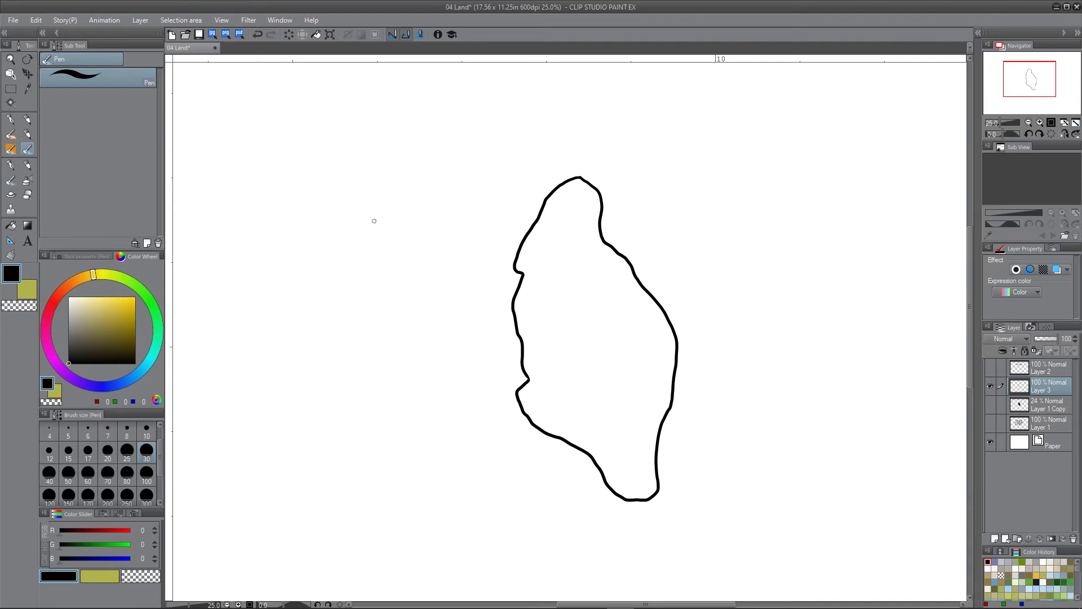
mouse_move(594, 175)
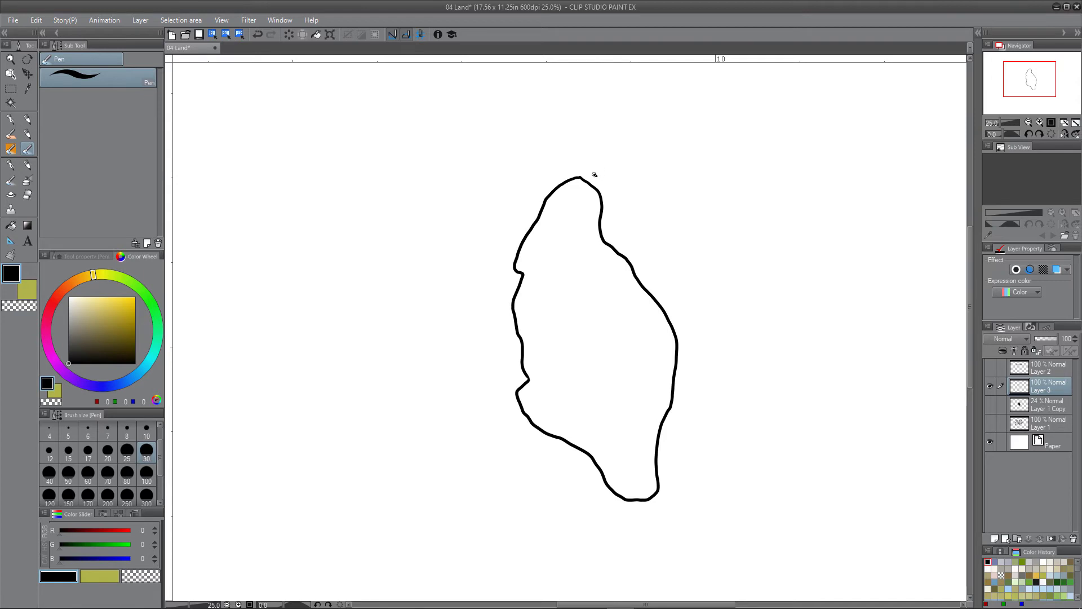
drag(601, 182, 608, 146)
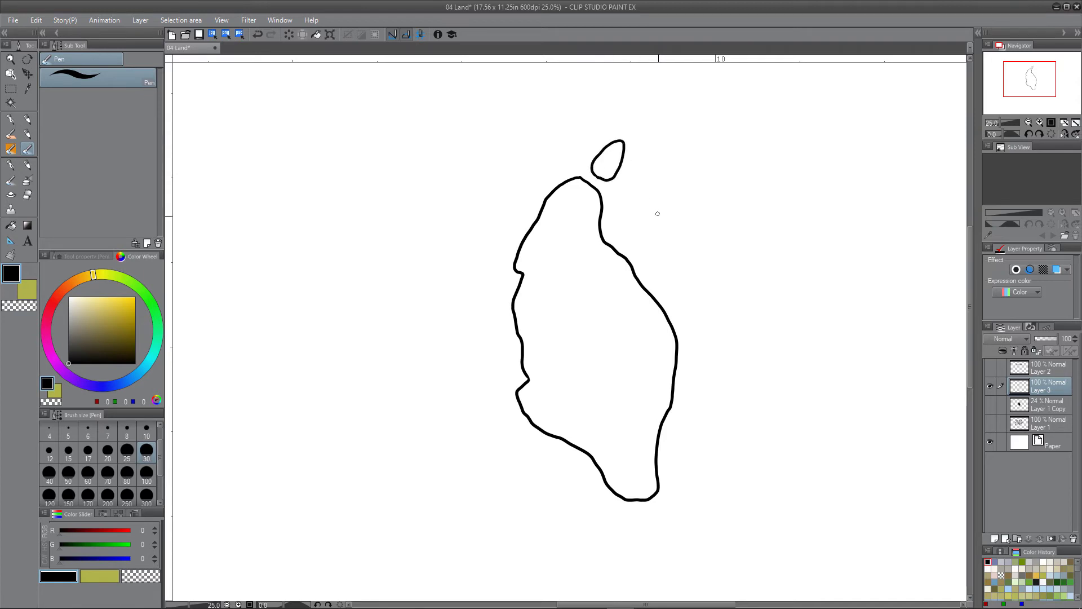
mouse_move(510, 378)
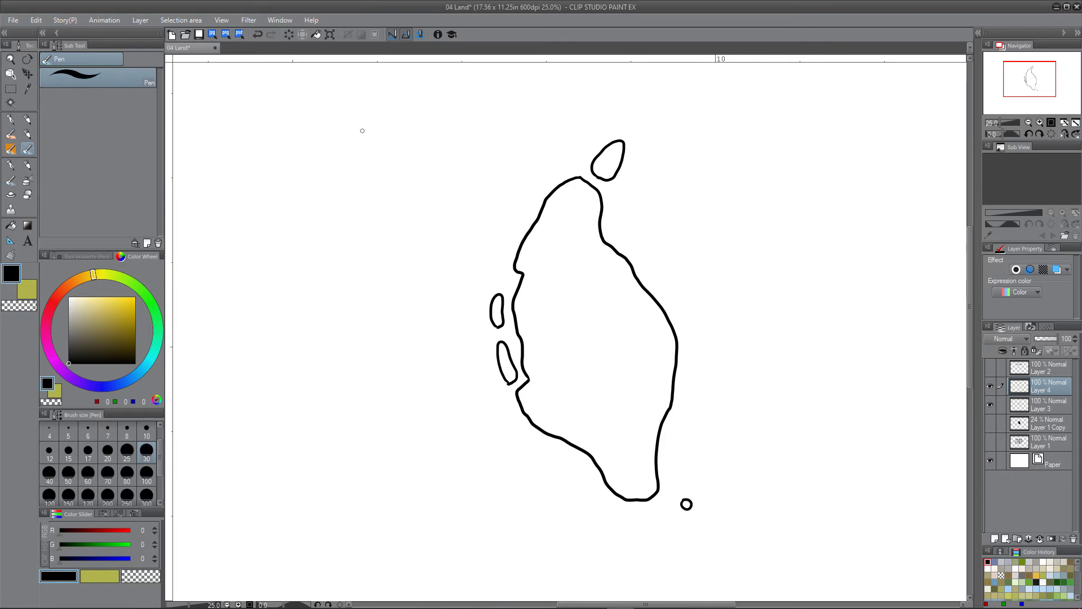
- Write a step three heading, fade the outline layer to 11%, and select the new blank layer
drag(355, 131, 473, 124)
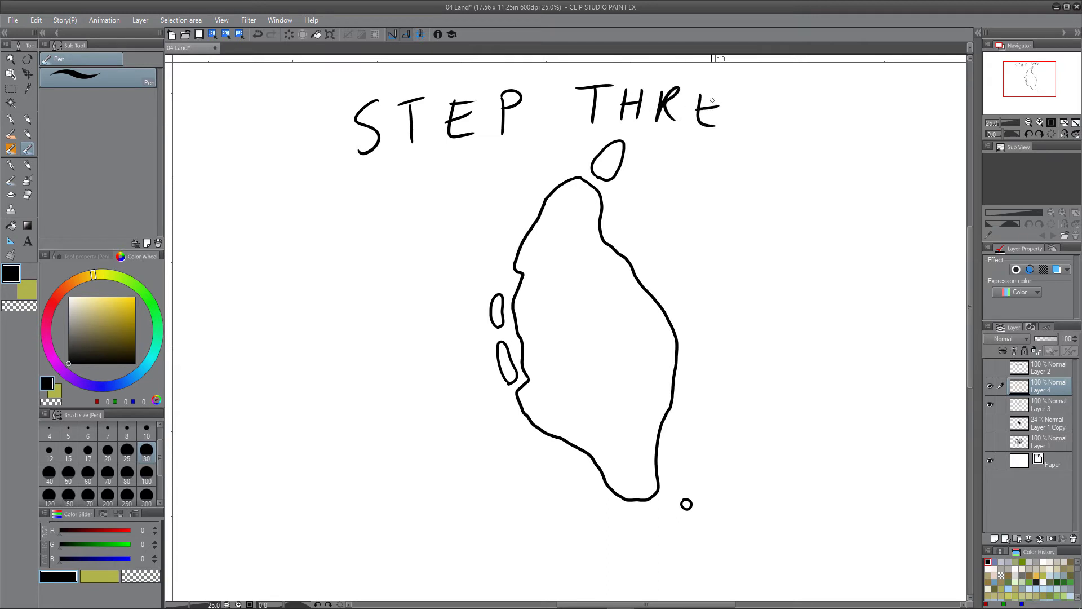
drag(711, 111, 759, 127)
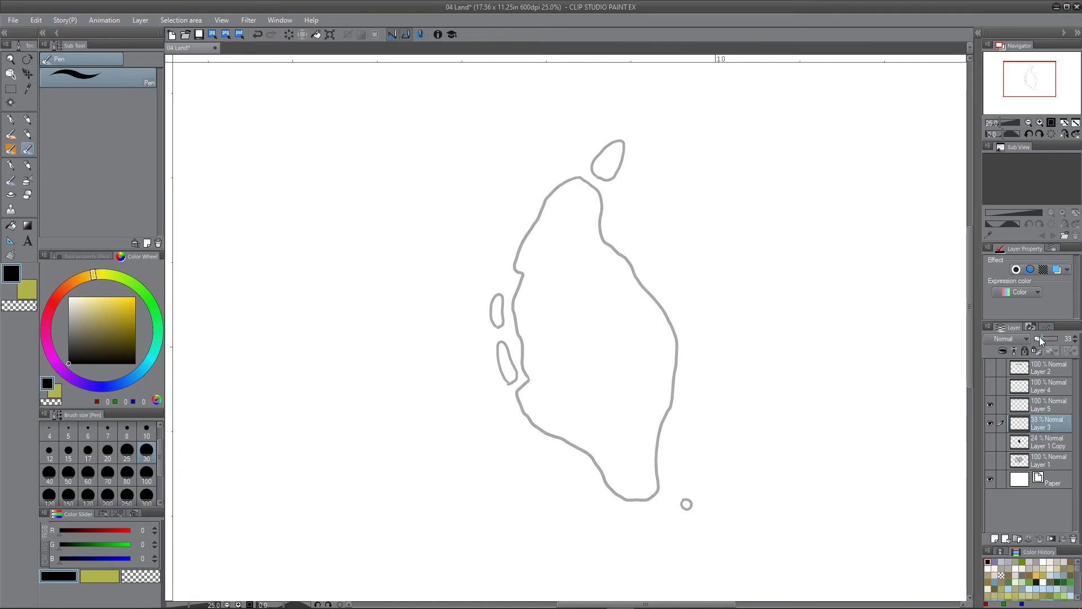
click(1074, 341)
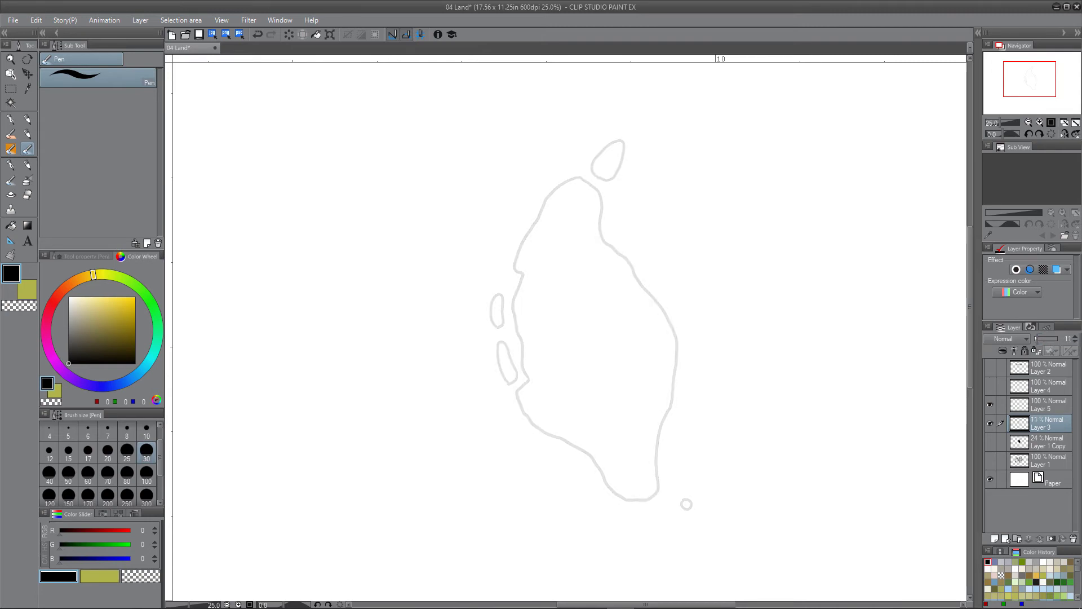
click(1047, 405)
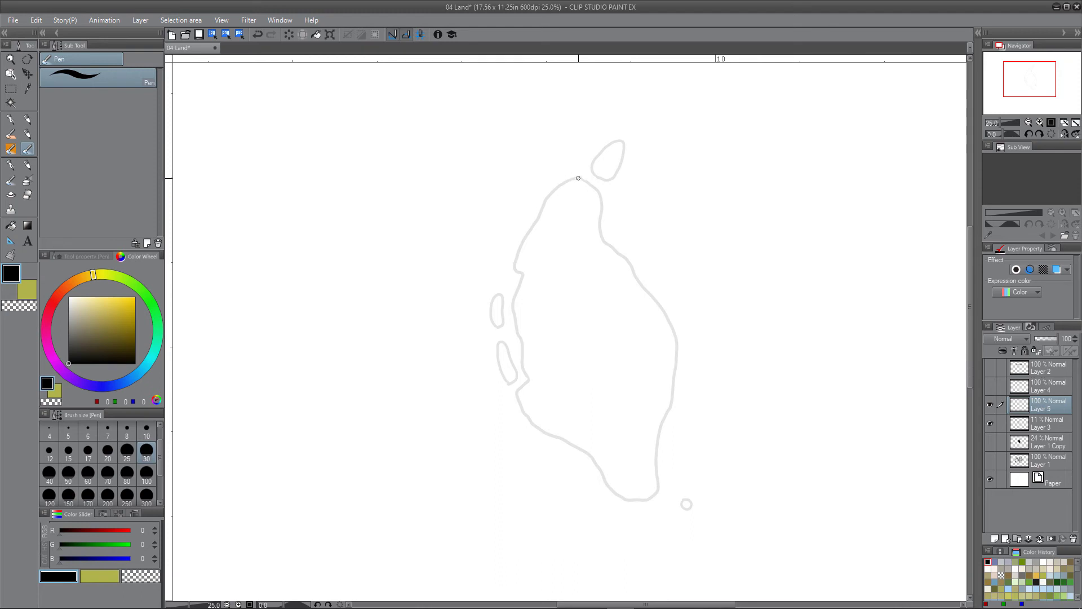
- Retrace the island's west coastline from the top down to the southern tip over the faded guide
drag(578, 178, 545, 205)
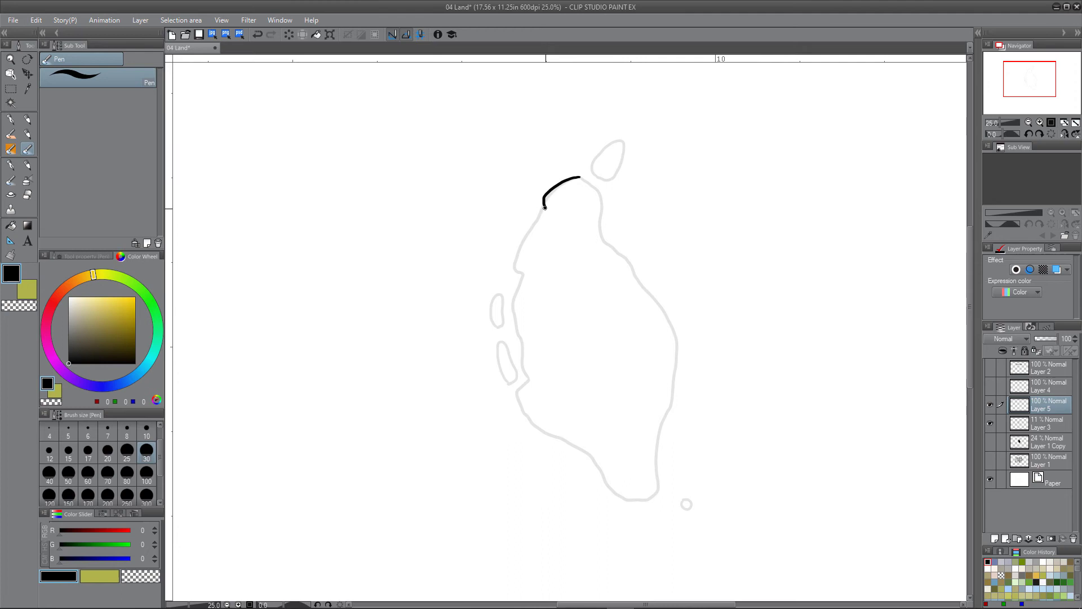
drag(546, 204, 514, 256)
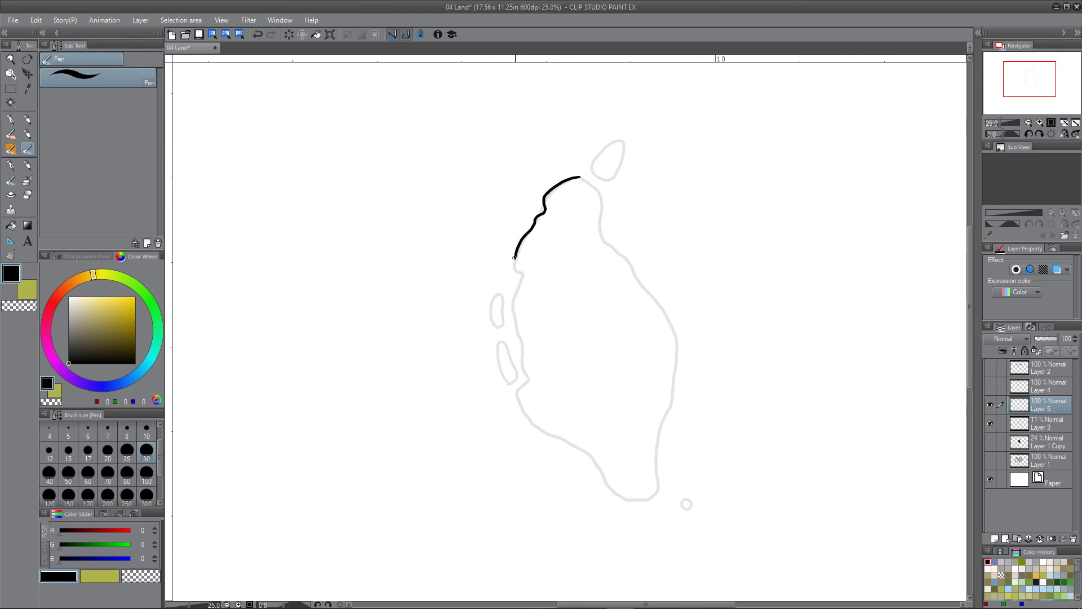
drag(515, 256, 514, 300)
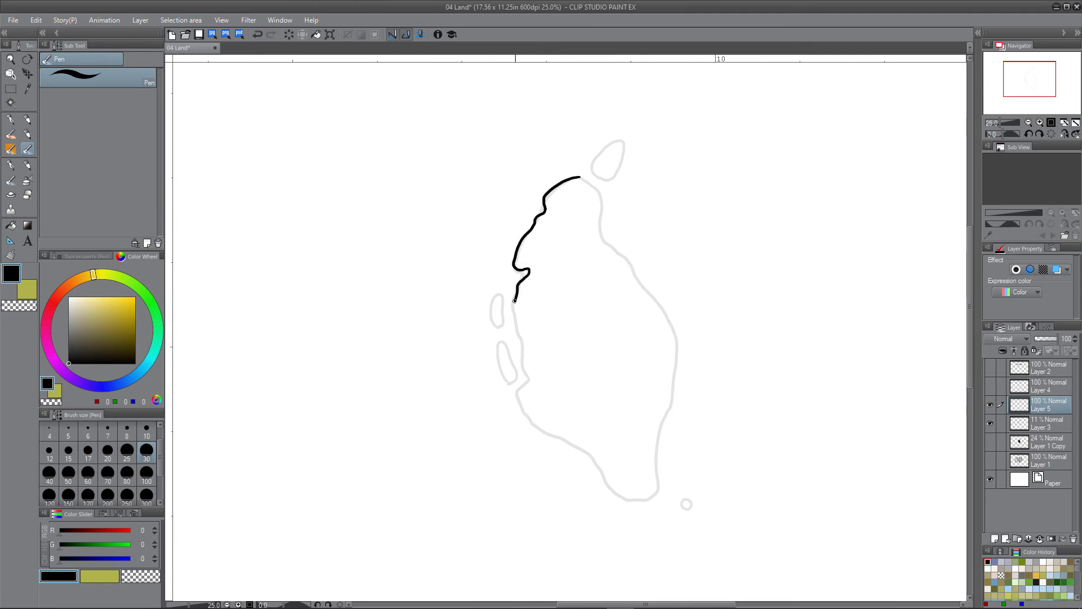
drag(514, 297, 524, 335)
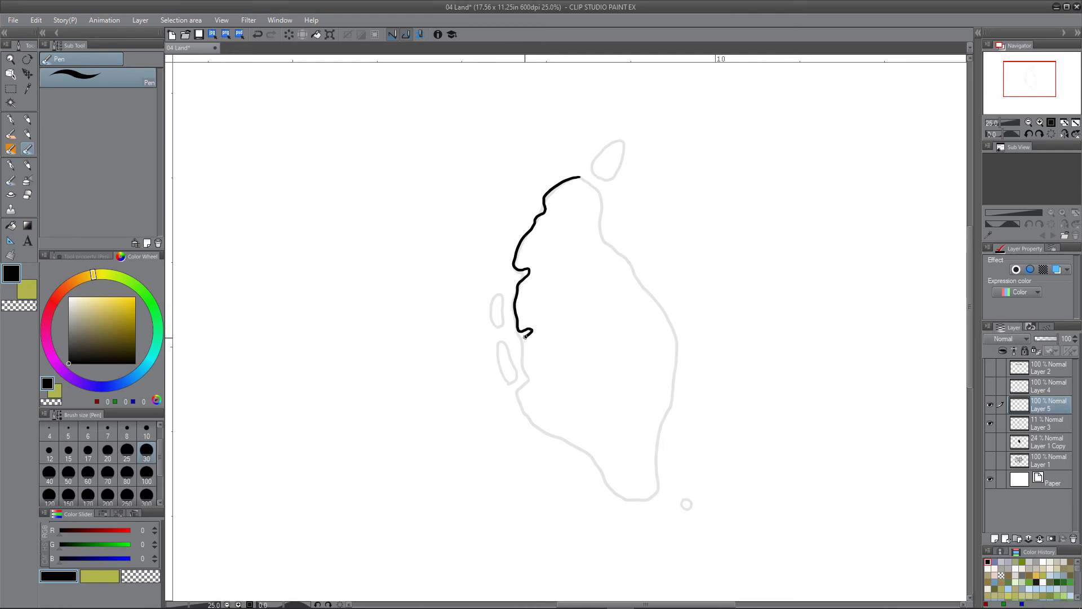
drag(524, 335, 532, 380)
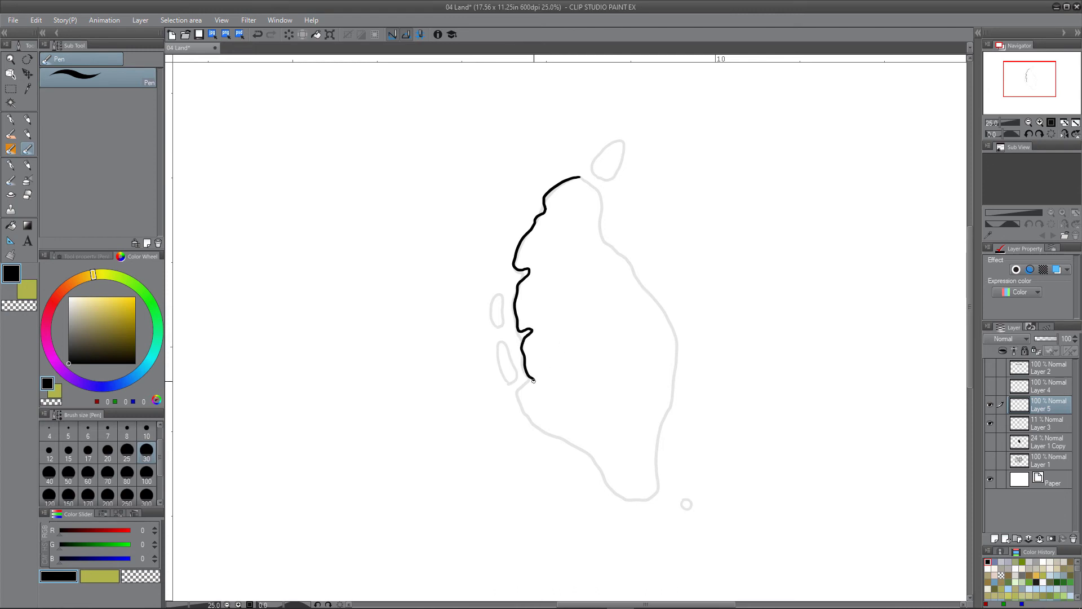
drag(533, 380, 514, 407)
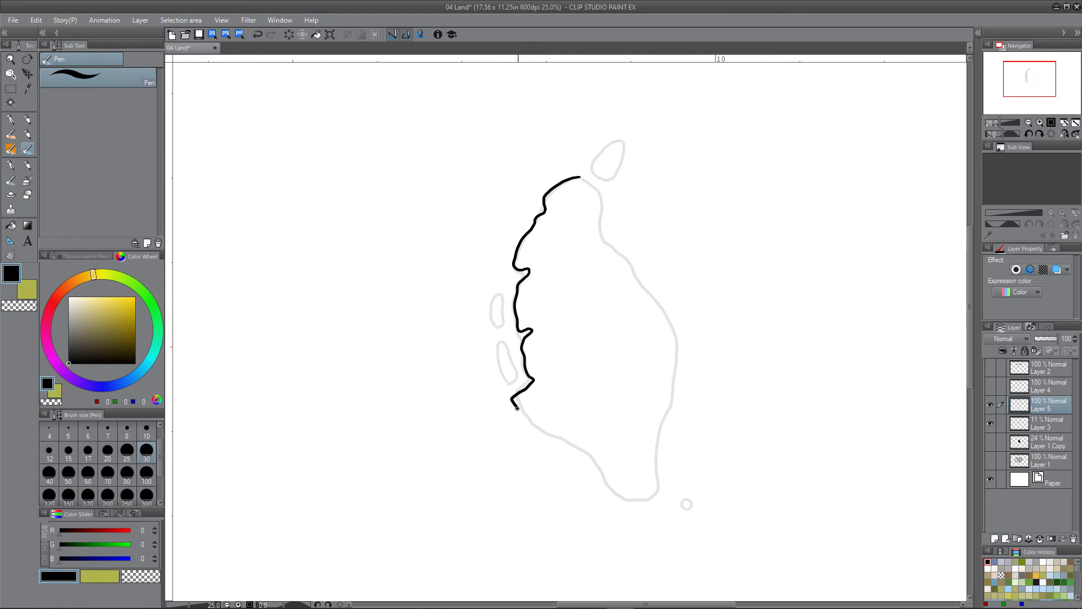
drag(517, 406, 558, 445)
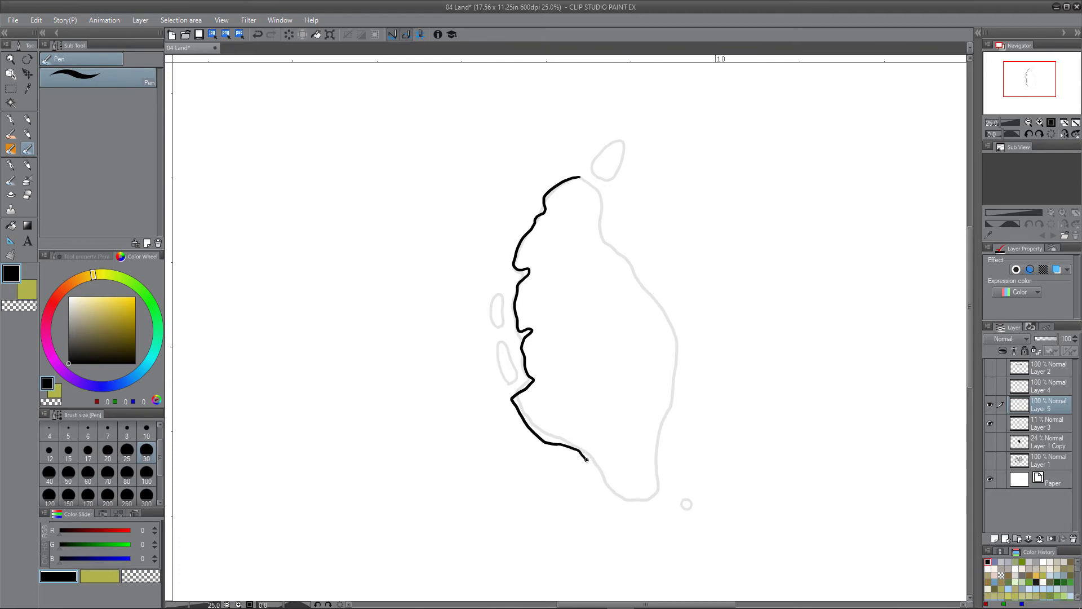
drag(583, 459, 645, 492)
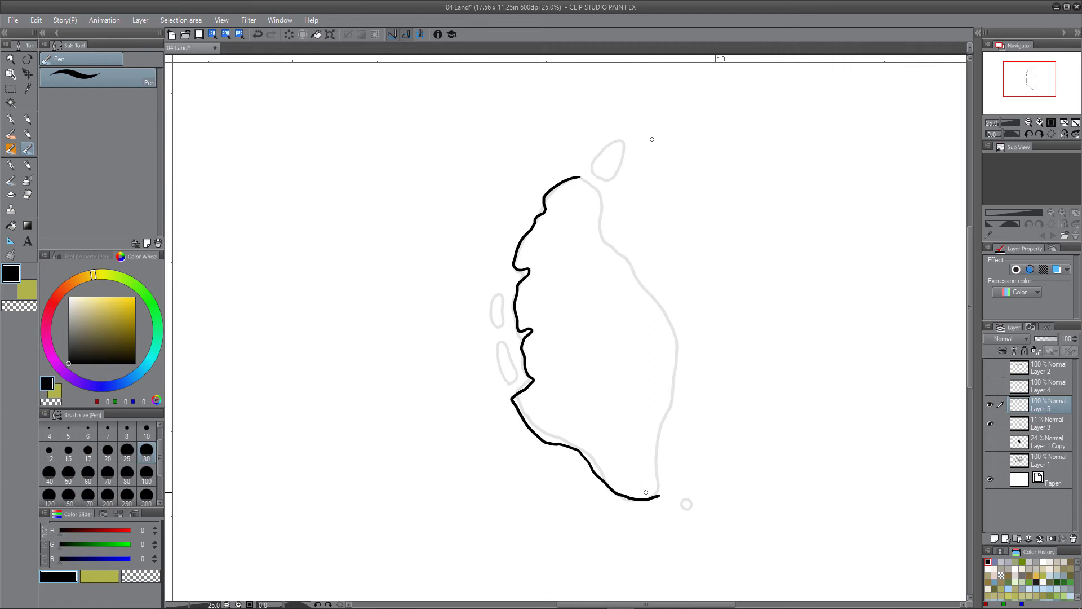
- Retrace the east coastline and outline the top and upper-left satellite islets
drag(573, 180, 602, 193)
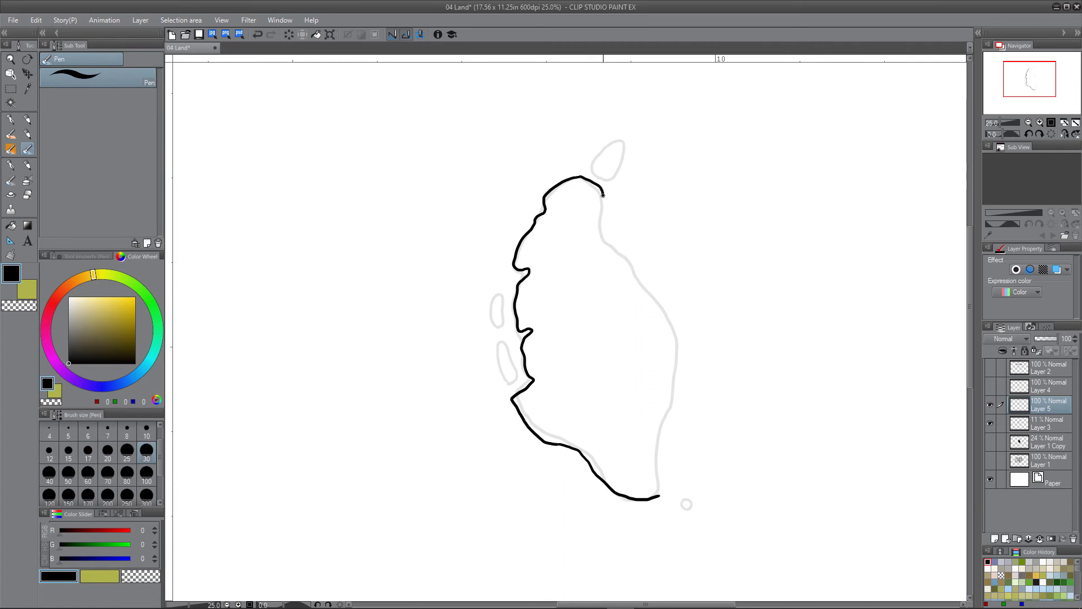
drag(602, 193, 627, 270)
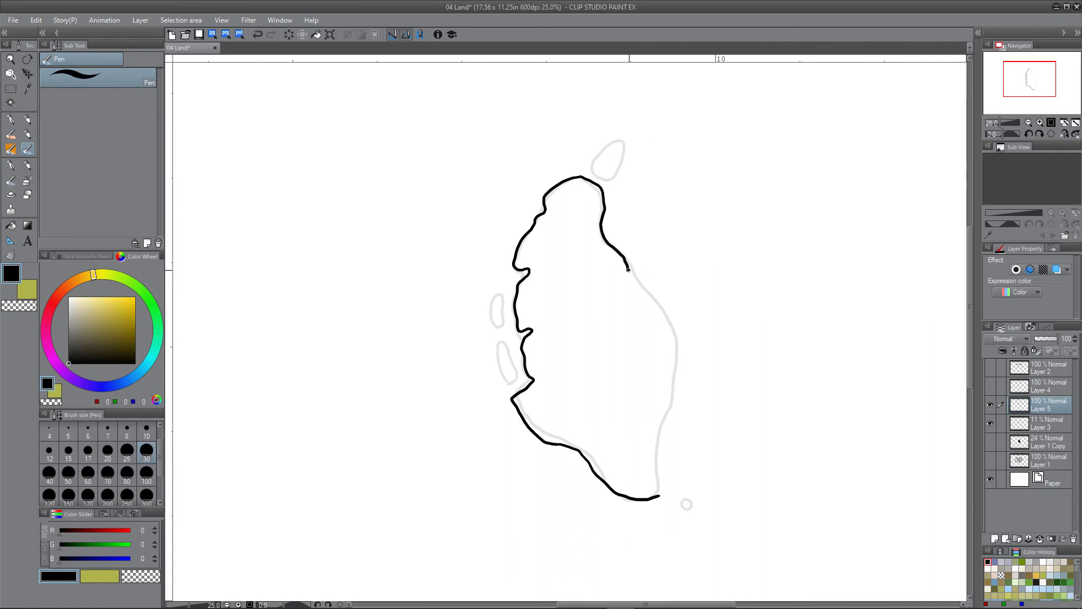
drag(627, 270, 679, 353)
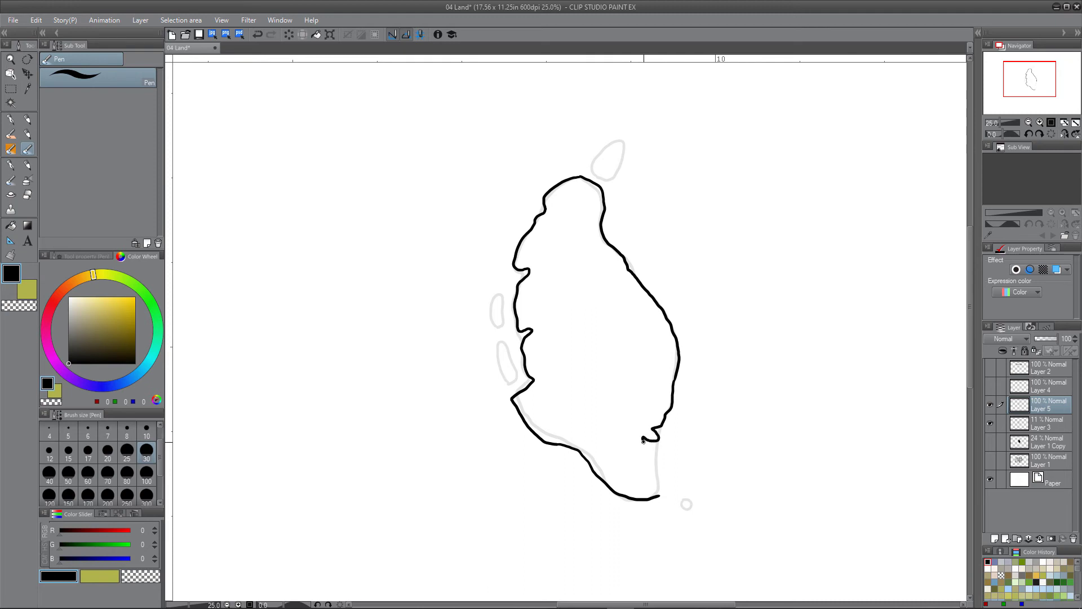
drag(653, 435, 656, 491)
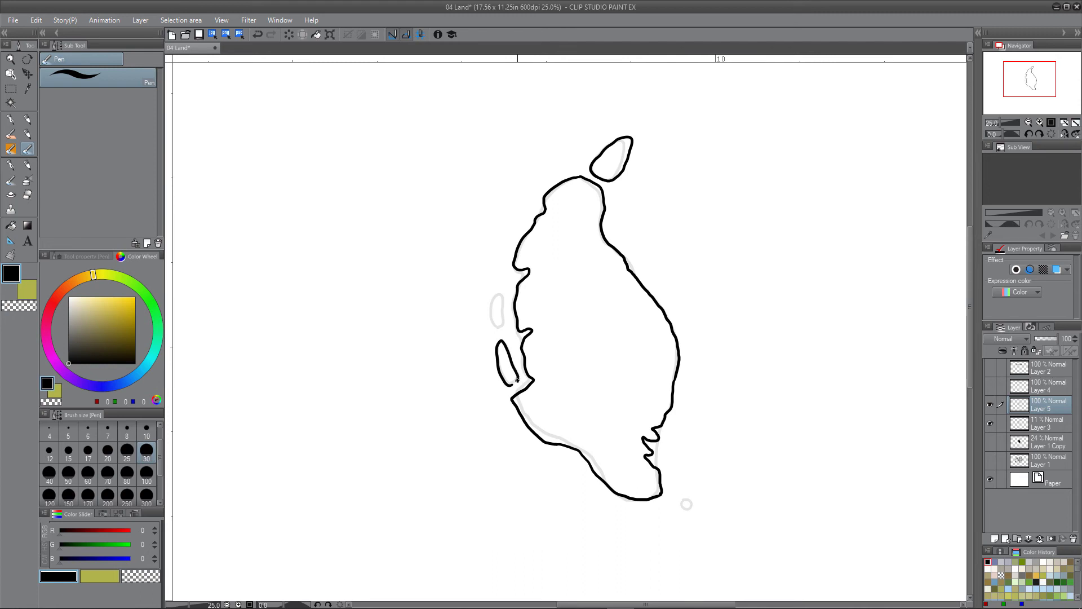
drag(501, 293, 496, 330)
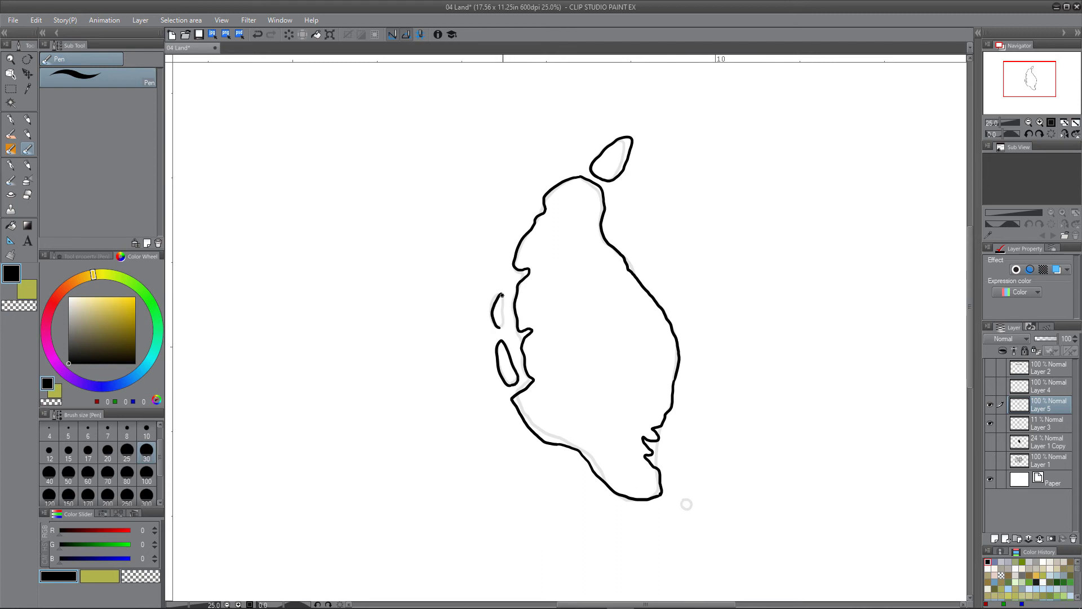